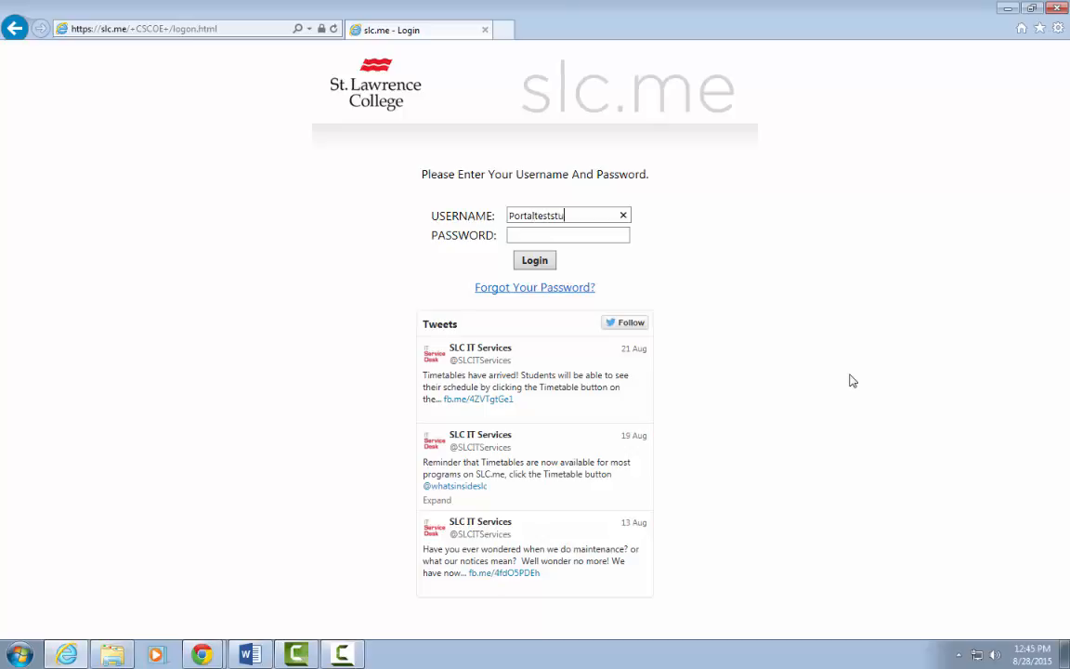
Enter the password and log in to reach the portal home page
{"action": "type", "text": "••"}
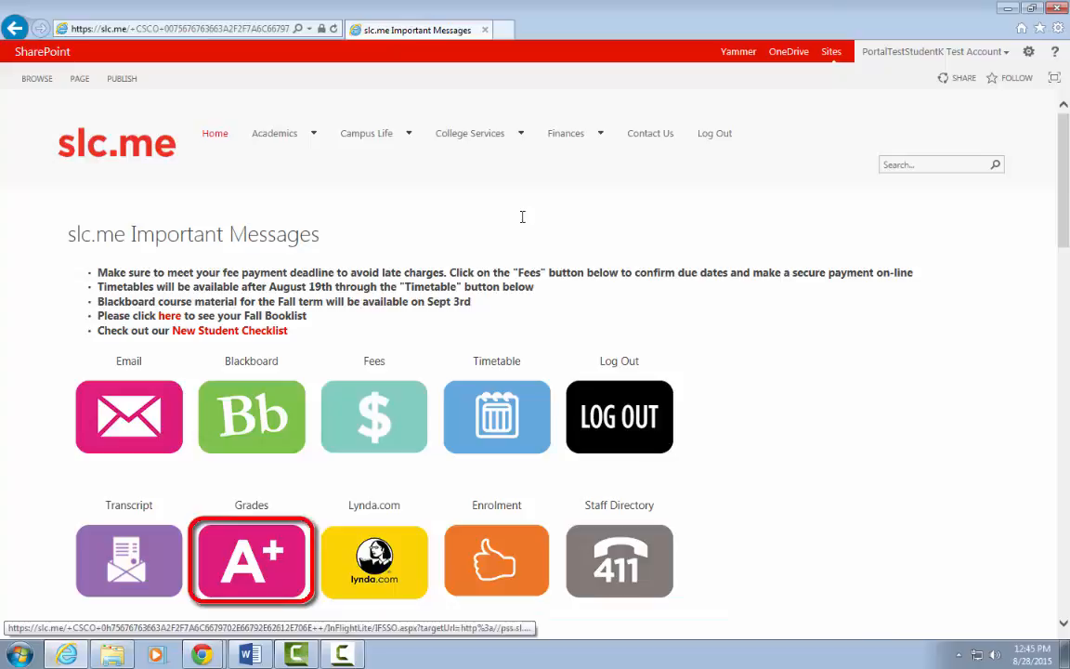
From Grades, load the Fall 2014 term and review class grades, term statistics and GPA
{"action": "left_click", "coordinate": [251, 561]}
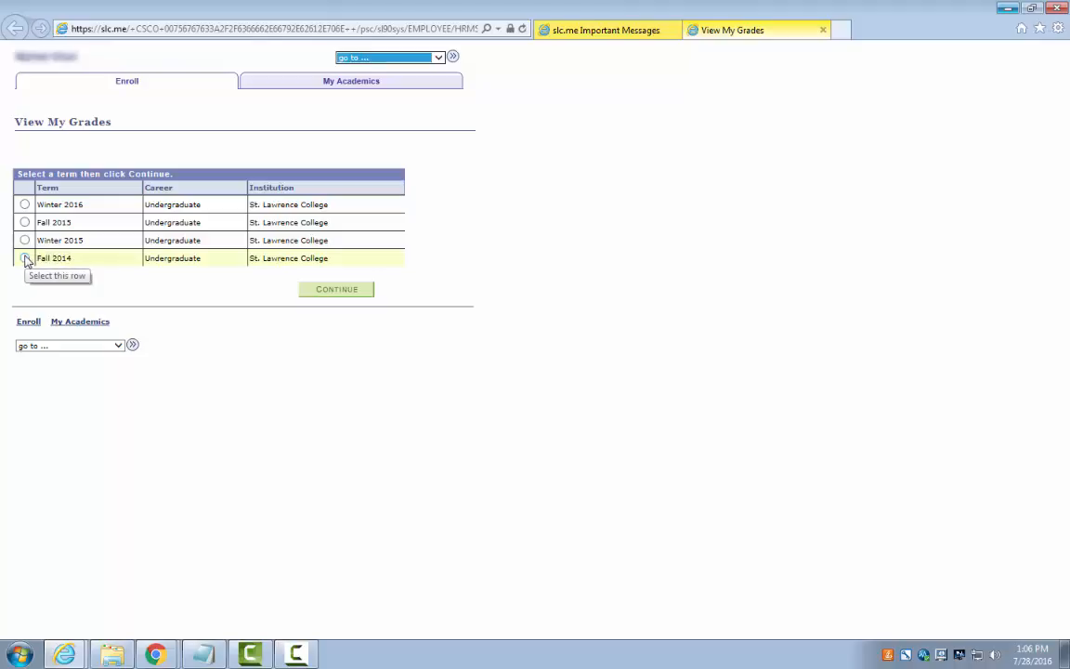
{"action": "left_click", "coordinate": [24, 256]}
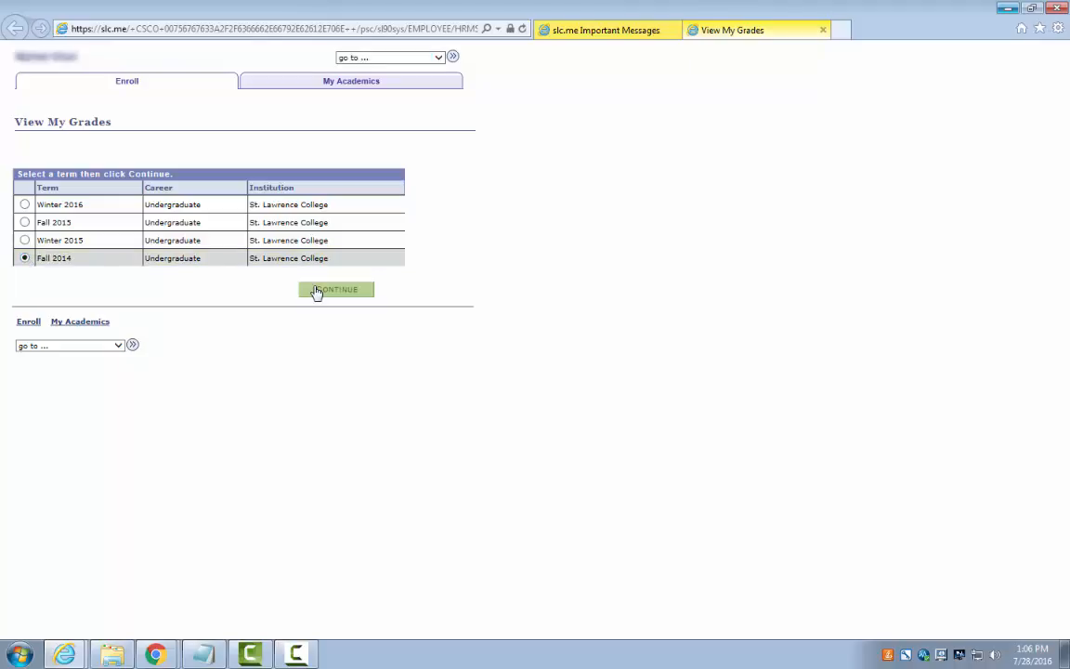
{"action": "left_click", "coordinate": [334, 289]}
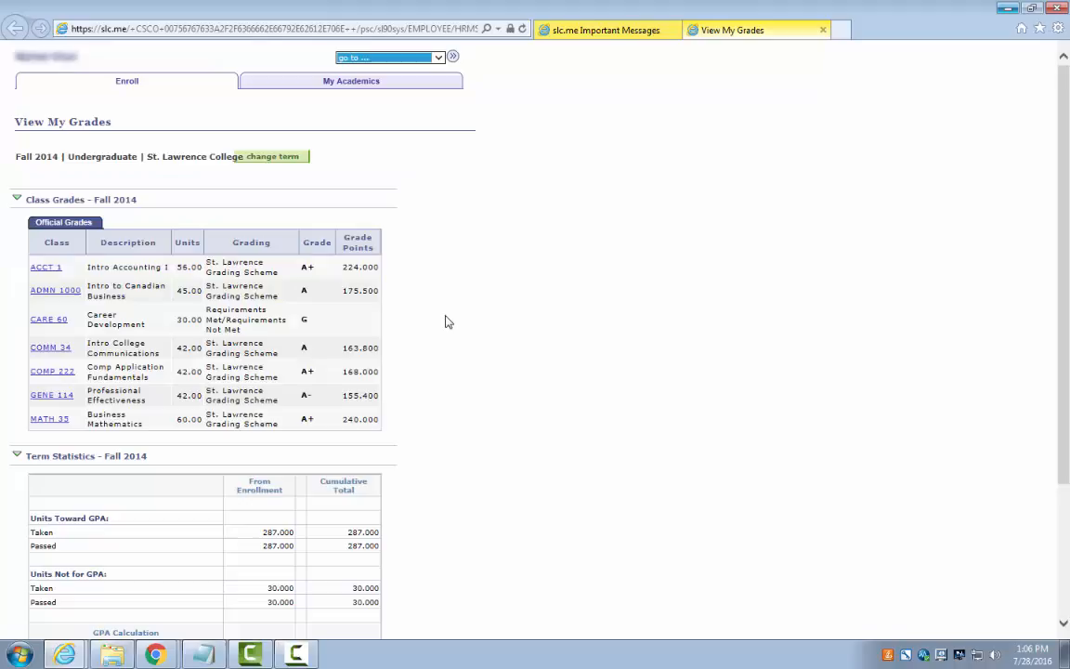
{"action": "scroll", "scroll_direction": "down", "scroll_amount": 3}
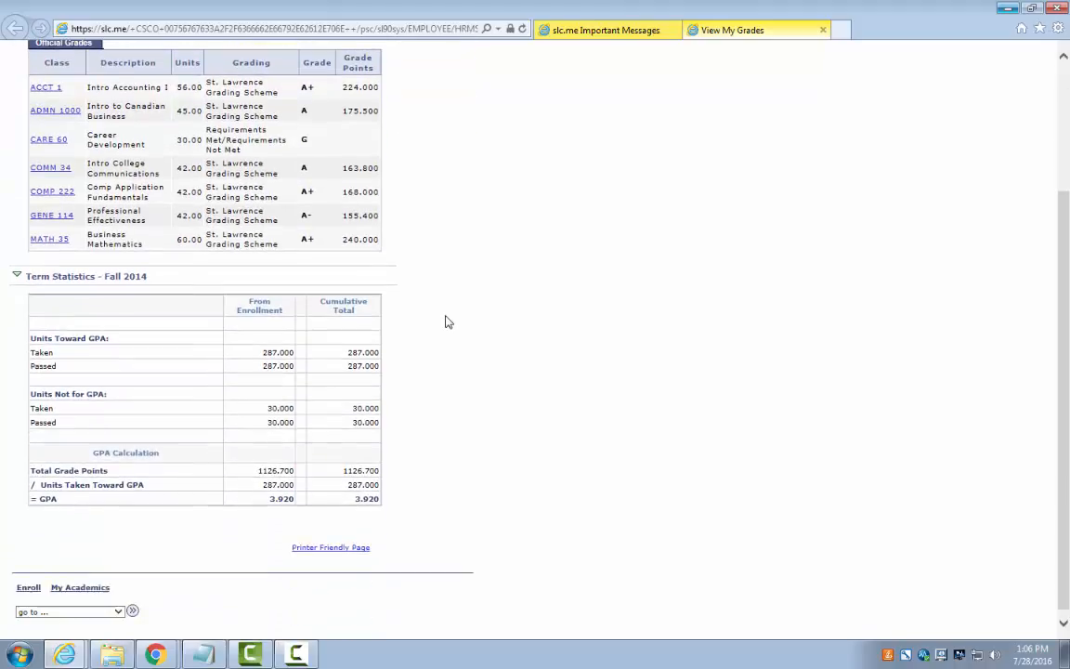
{"action": "scroll", "scroll_direction": "down", "scroll_amount": 3}
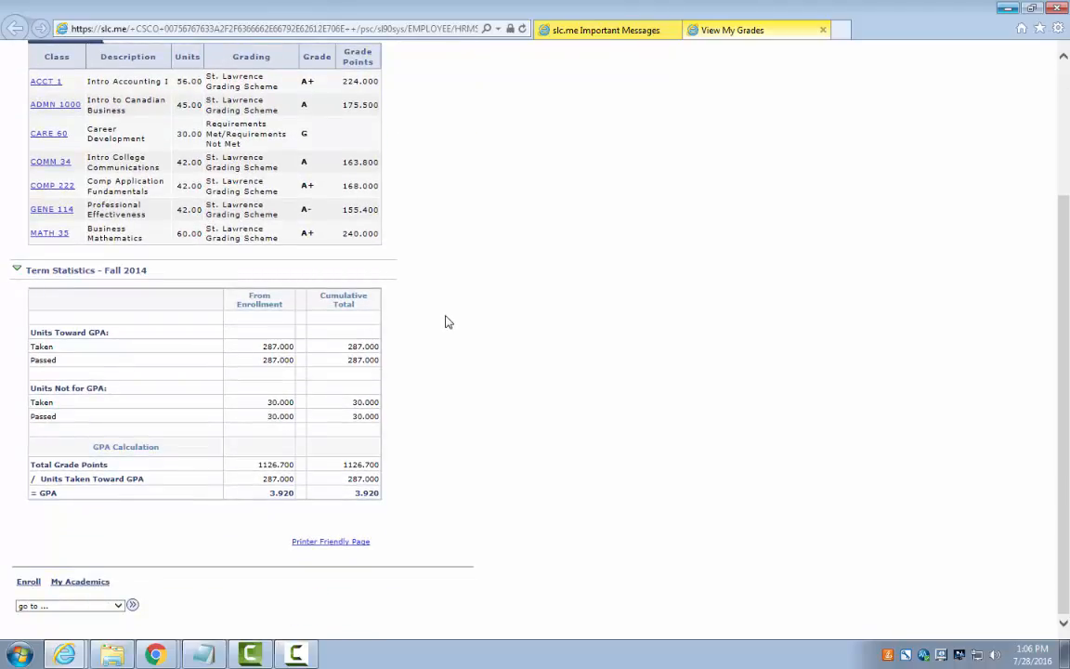